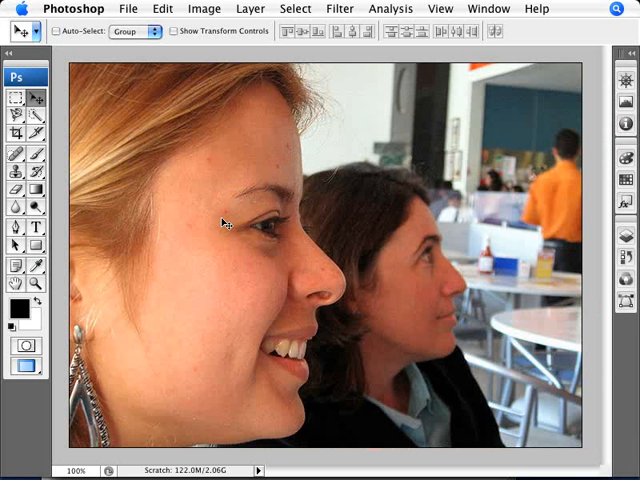
pyautogui.moveTo(252, 338)
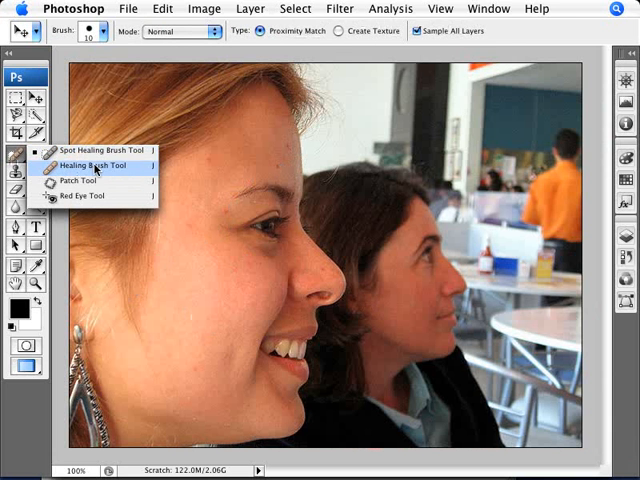
# Step: Select the Healing Brush and set a soft brush of about 13 px diameter with lower hardness
pyautogui.click(100, 166)
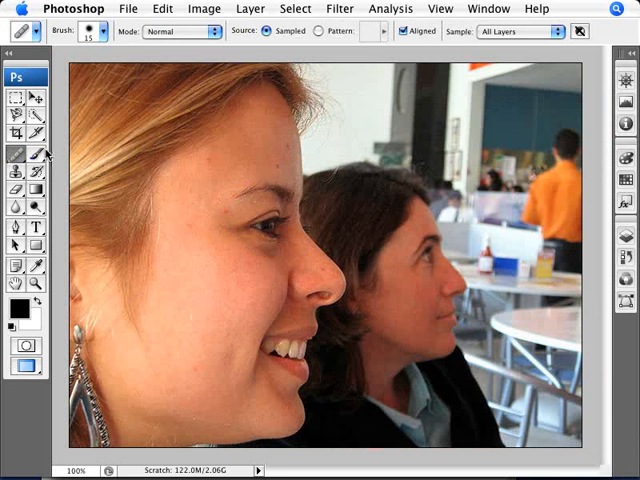
pyautogui.click(104, 36)
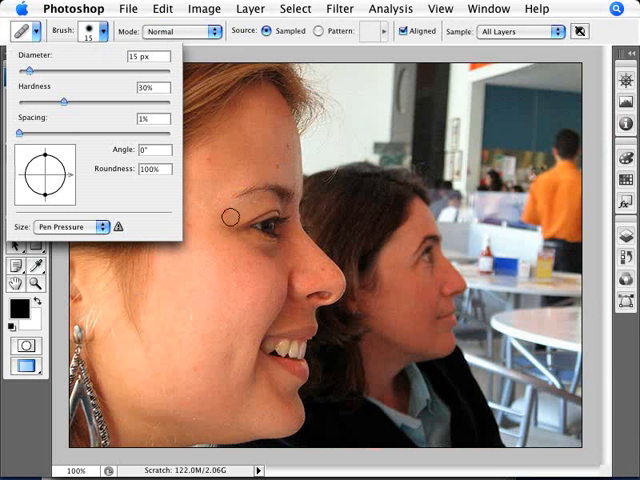
pyautogui.moveTo(224, 160)
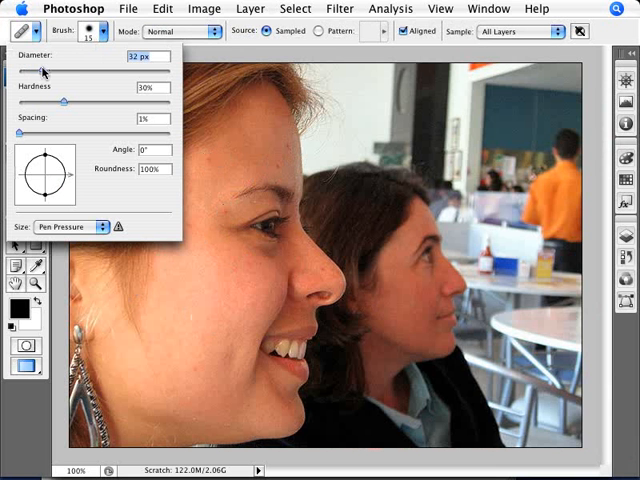
pyautogui.moveTo(44, 72); pyautogui.dragTo(58, 72)
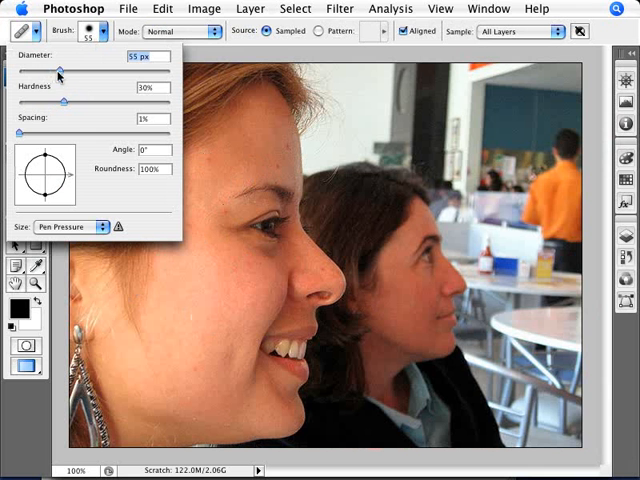
pyautogui.moveTo(58, 72); pyautogui.dragTo(20, 72)
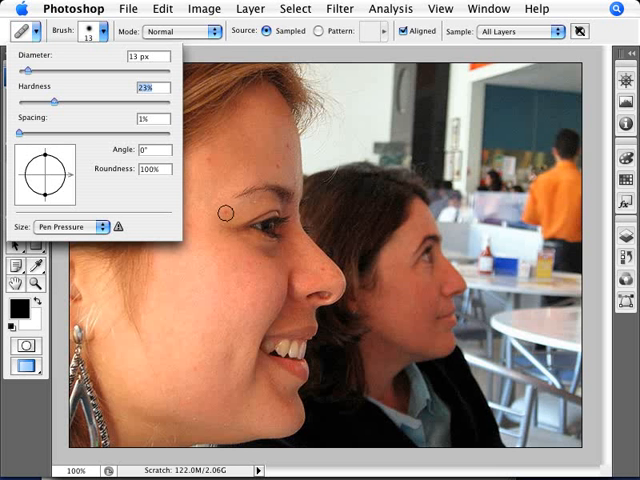
pyautogui.moveTo(148, 180)
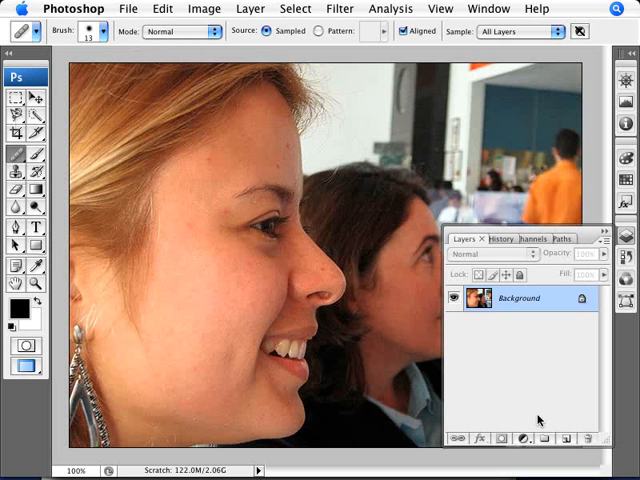
# Step: Add a new empty layer, sample from all layers, and heal the forehead and brow spots from nearby clean skin
pyautogui.click(572, 440)
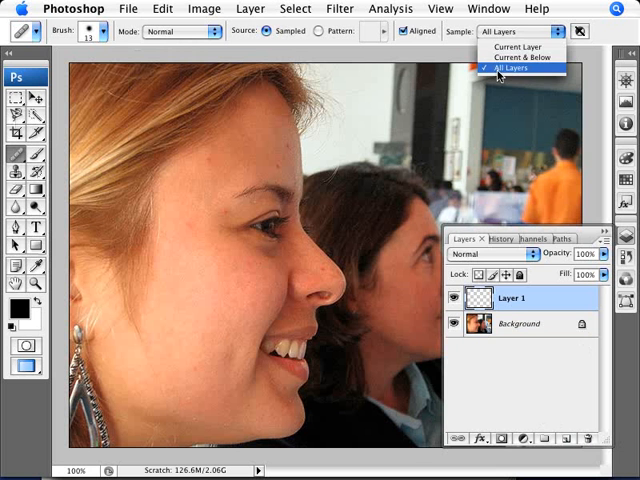
pyautogui.click(516, 60)
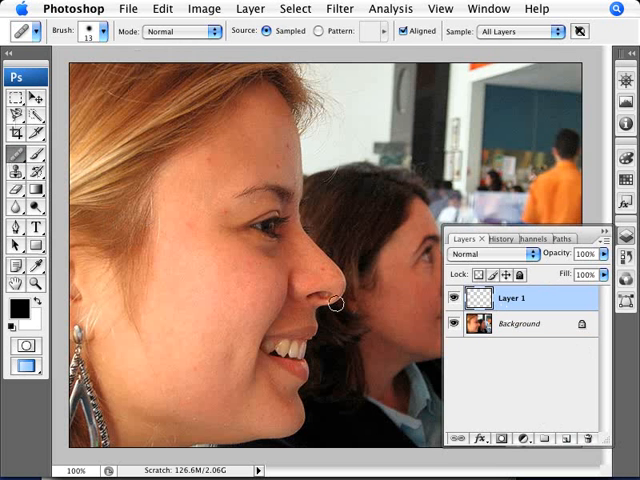
pyautogui.click(336, 304)
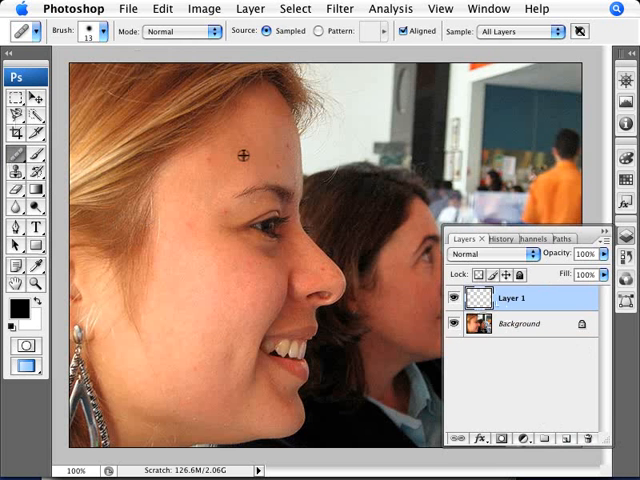
pyautogui.moveTo(212, 164)
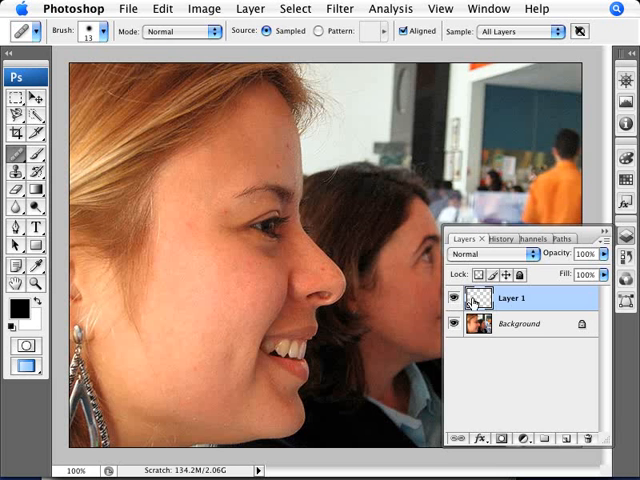
pyautogui.click(460, 298)
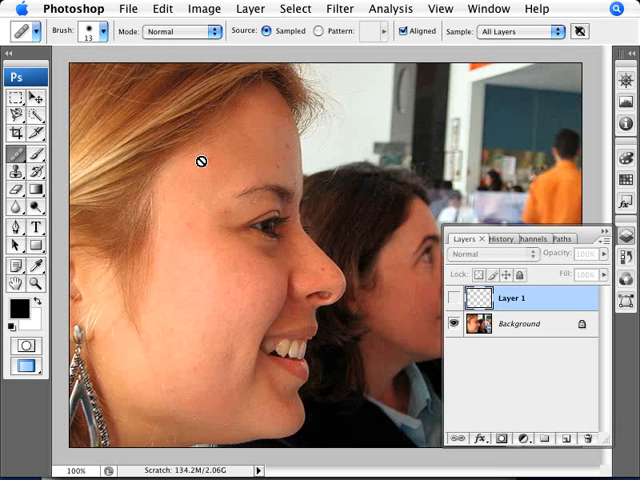
pyautogui.click(458, 298)
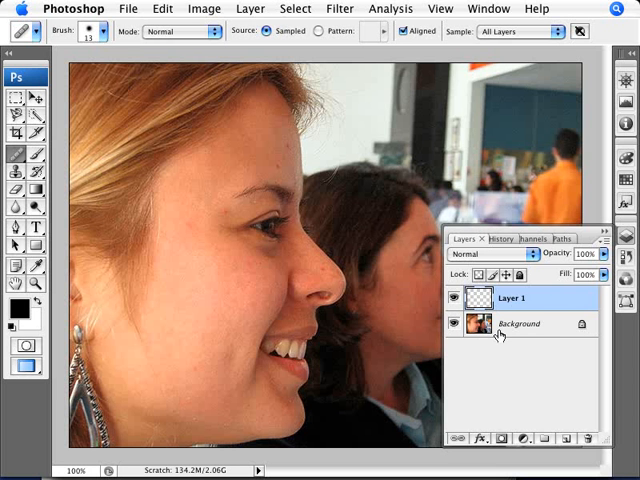
pyautogui.moveTo(280, 168)
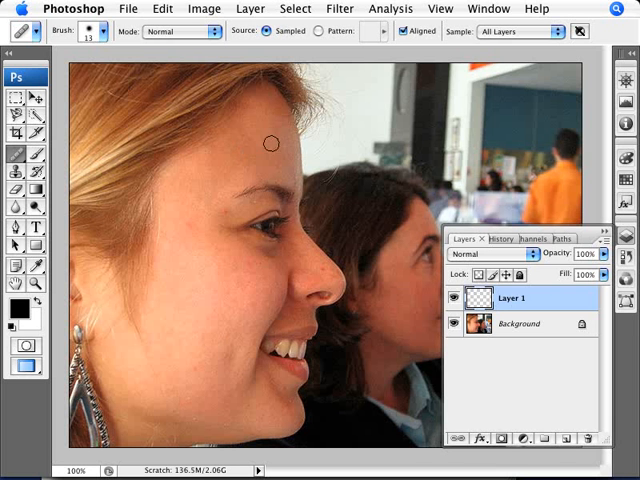
pyautogui.moveTo(228, 176)
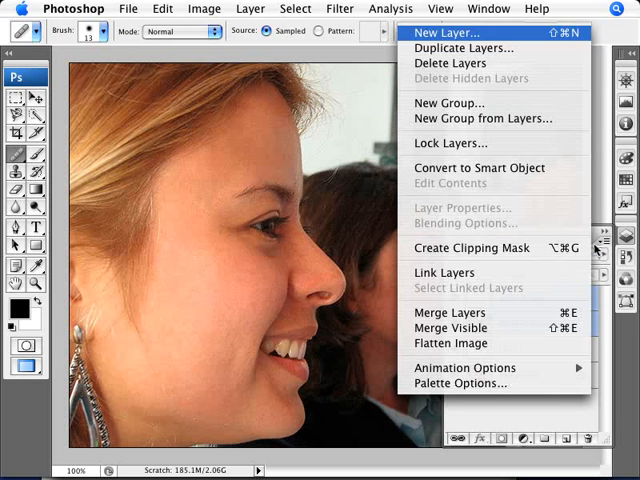
pyautogui.moveTo(448, 312)
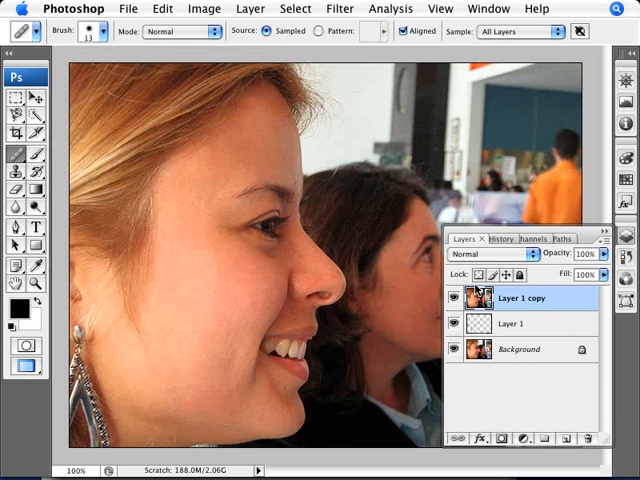
# Step: Apply Filter > Noise > Median to the duplicate layer at a low radius around 4, previewed on the cheek
pyautogui.click(340, 8)
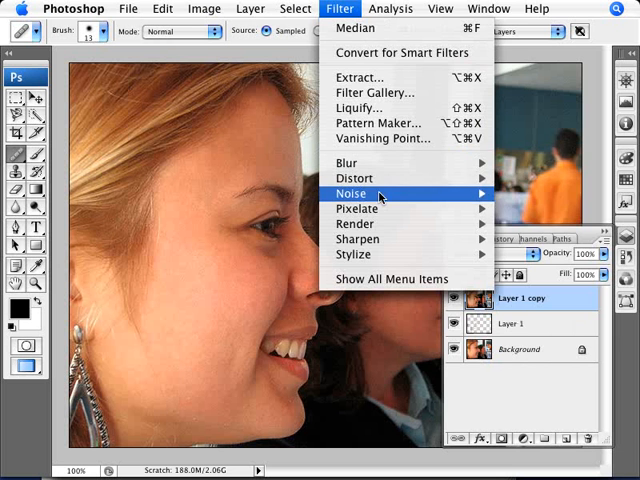
pyautogui.click(352, 36)
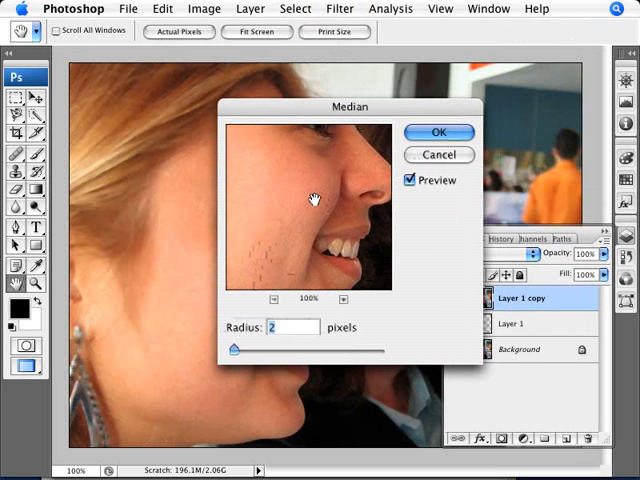
pyautogui.moveTo(232, 348); pyautogui.dragTo(228, 348)
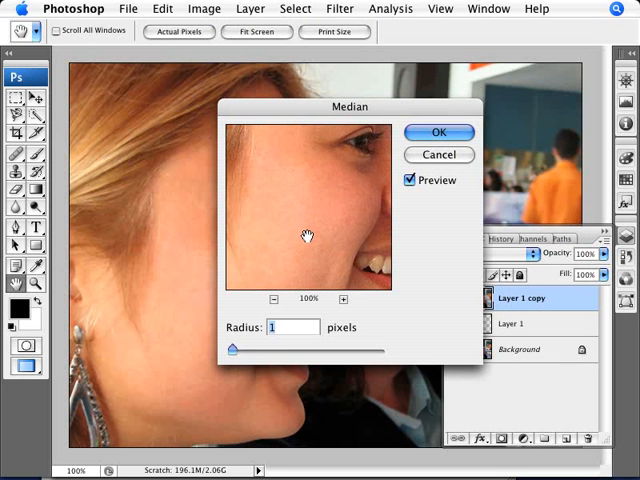
pyautogui.moveTo(292, 236)
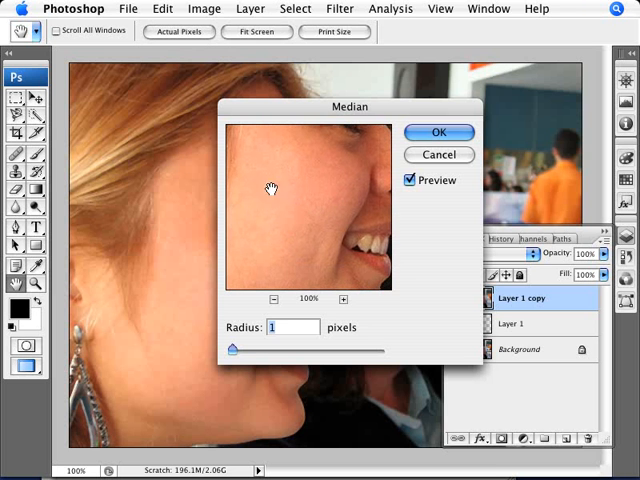
pyautogui.moveTo(232, 348); pyautogui.dragTo(240, 348)
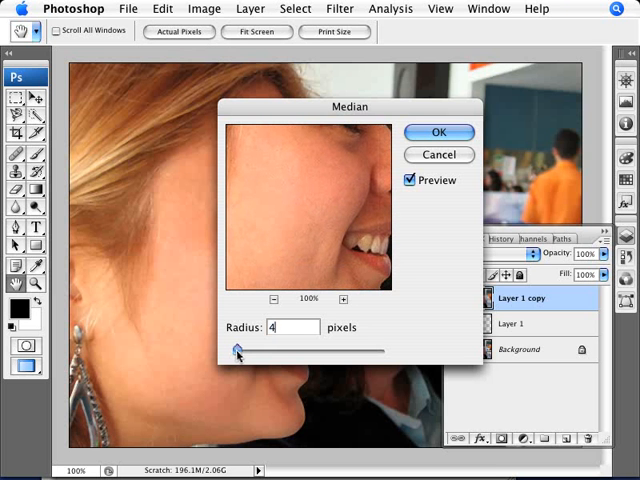
pyautogui.moveTo(238, 350); pyautogui.dragTo(248, 350)
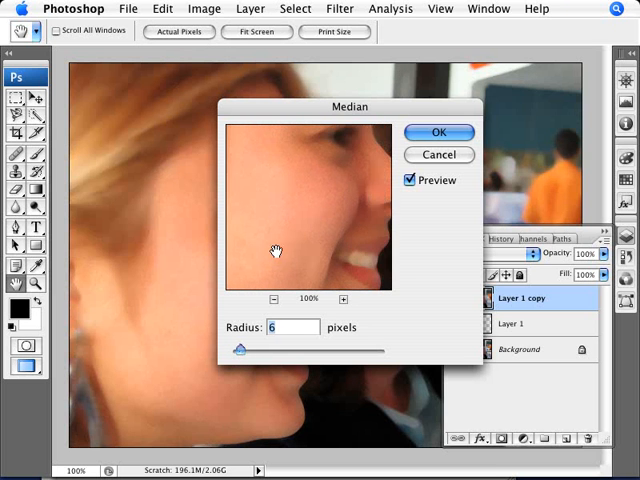
pyautogui.moveTo(244, 348); pyautogui.dragTo(238, 352)
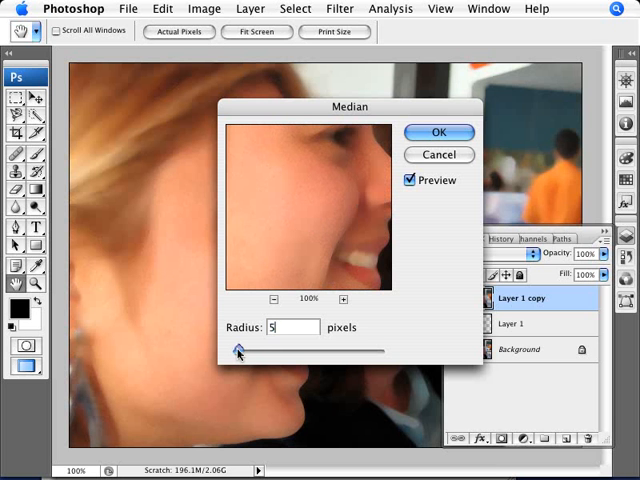
pyautogui.moveTo(238, 348); pyautogui.dragTo(234, 348)
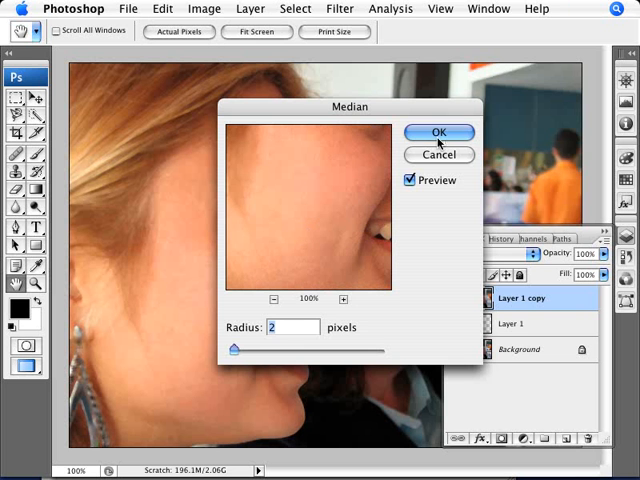
pyautogui.click(438, 132)
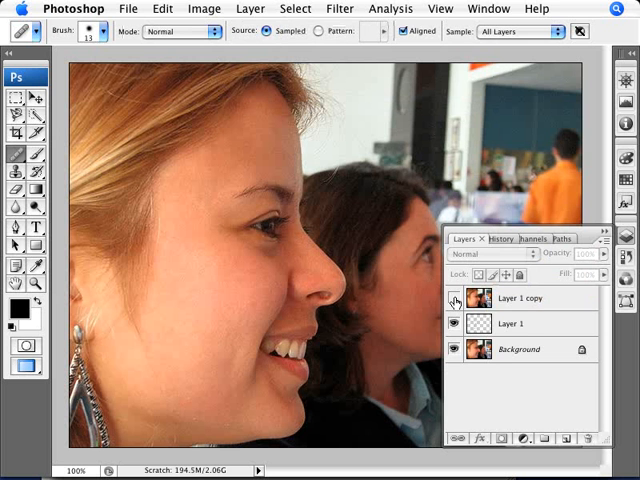
# Step: Heal the spots below the eye and on the forehead, then give Layer 1 copy a layer mask
pyautogui.click(456, 298)
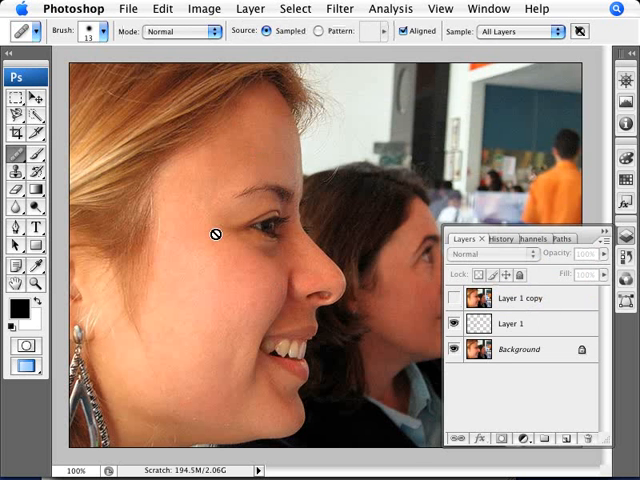
pyautogui.moveTo(250, 348)
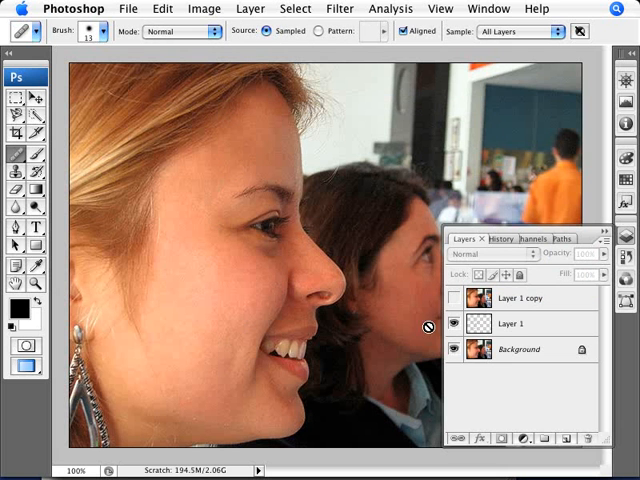
pyautogui.click(460, 296)
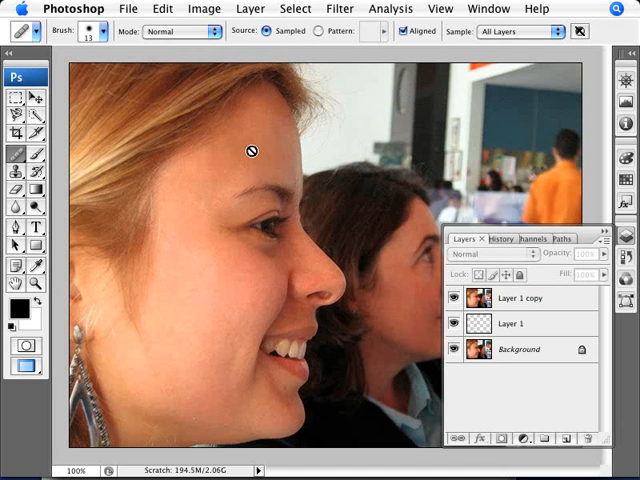
pyautogui.moveTo(256, 226)
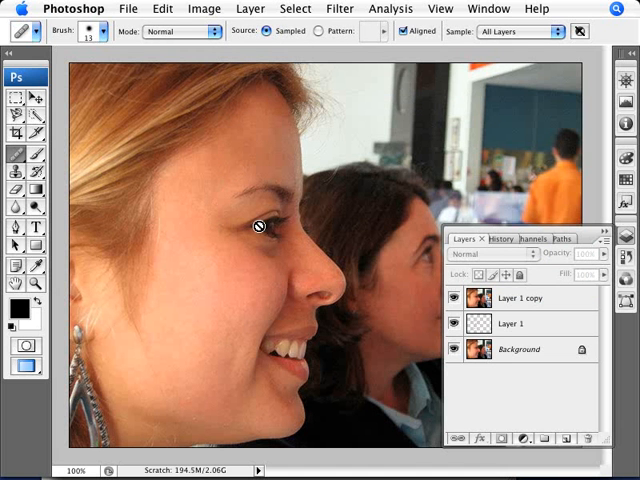
pyautogui.moveTo(92, 130)
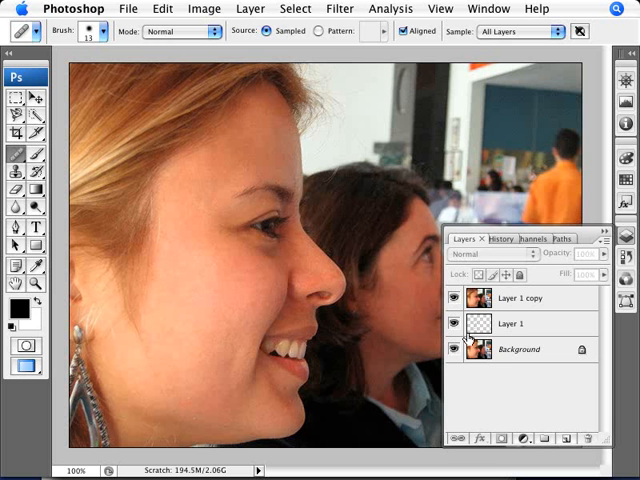
pyautogui.click(520, 296)
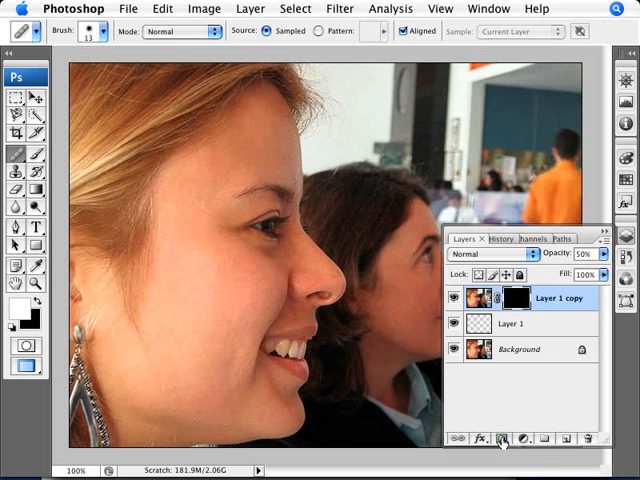
pyautogui.moveTo(76, 316)
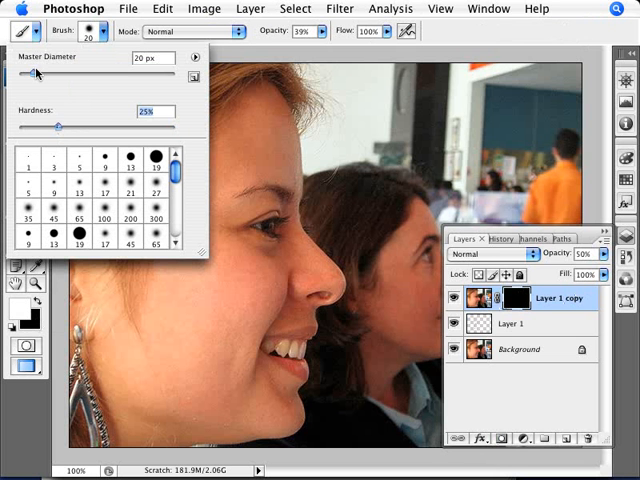
pyautogui.moveTo(202, 32)
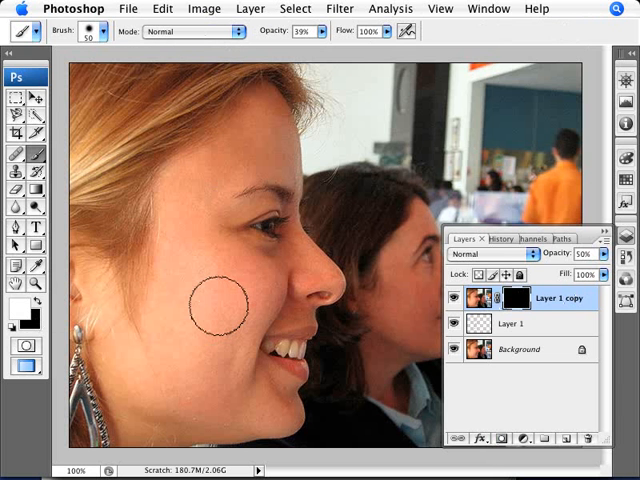
pyautogui.moveTo(204, 304)
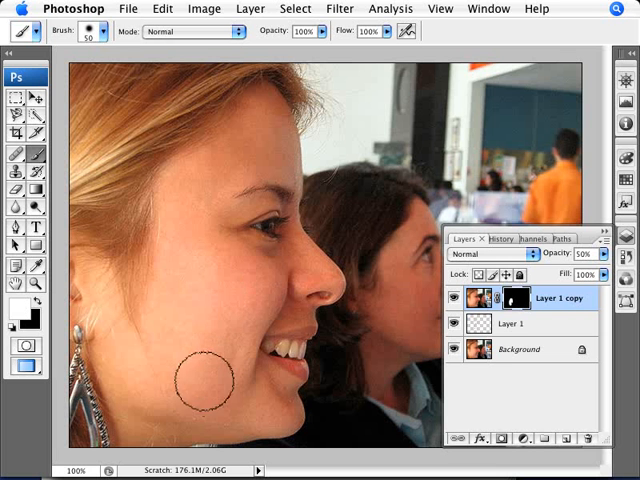
pyautogui.moveTo(190, 264)
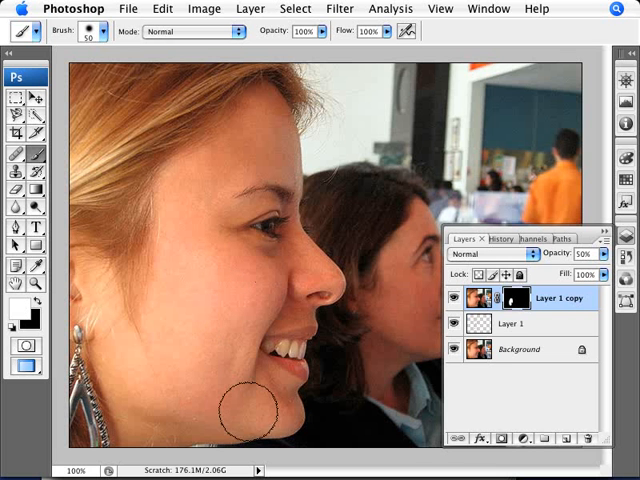
pyautogui.moveTo(188, 204)
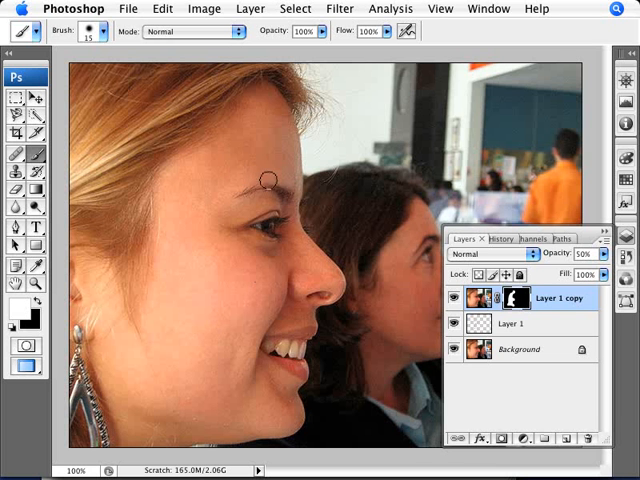
pyautogui.moveTo(278, 156)
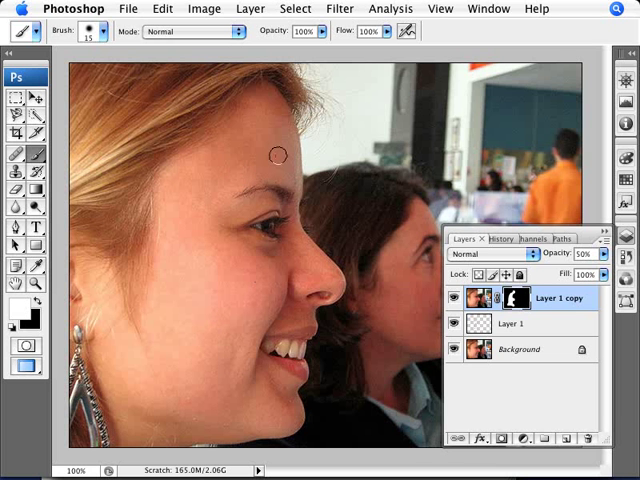
pyautogui.moveTo(320, 316)
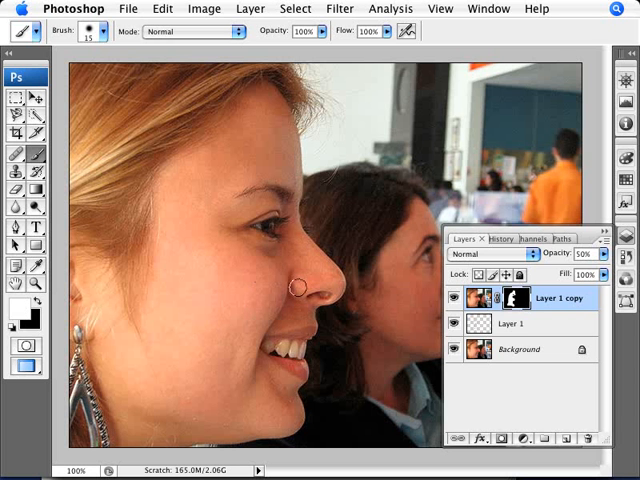
pyautogui.moveTo(278, 260)
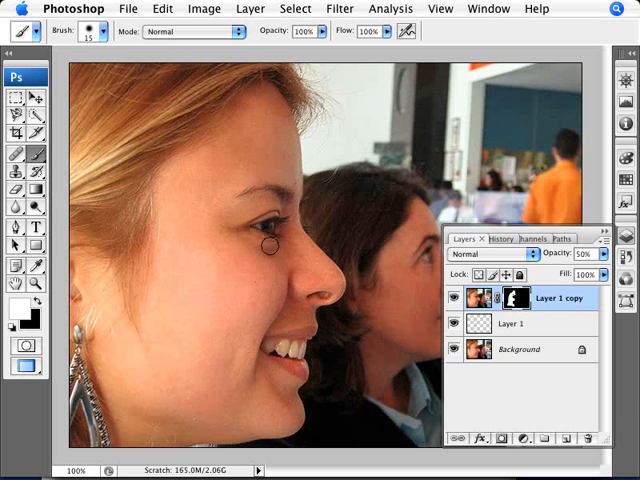
pyautogui.moveTo(290, 200)
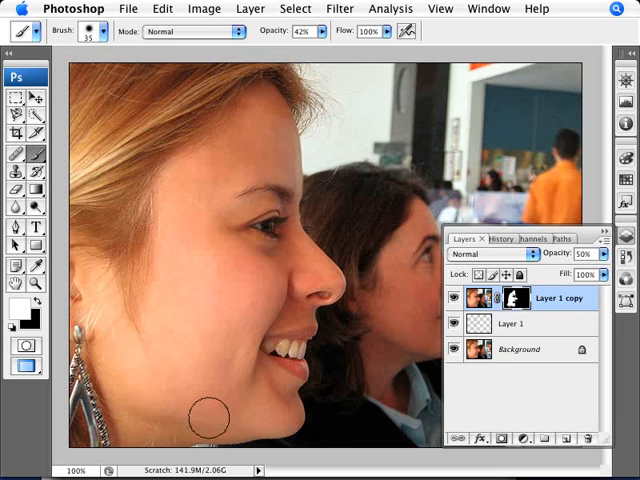
pyautogui.moveTo(232, 322)
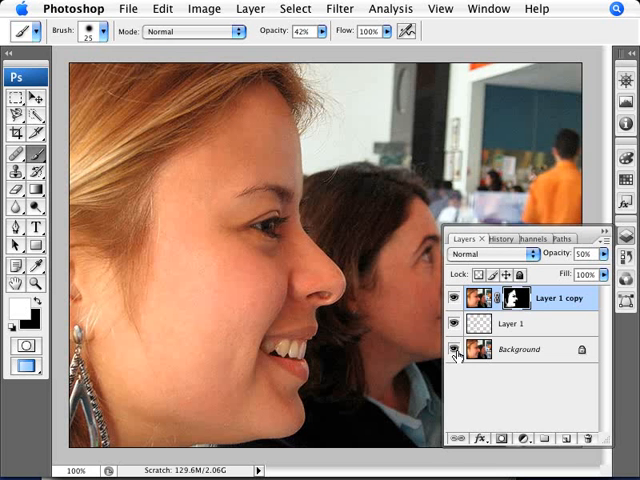
pyautogui.moveTo(456, 350)
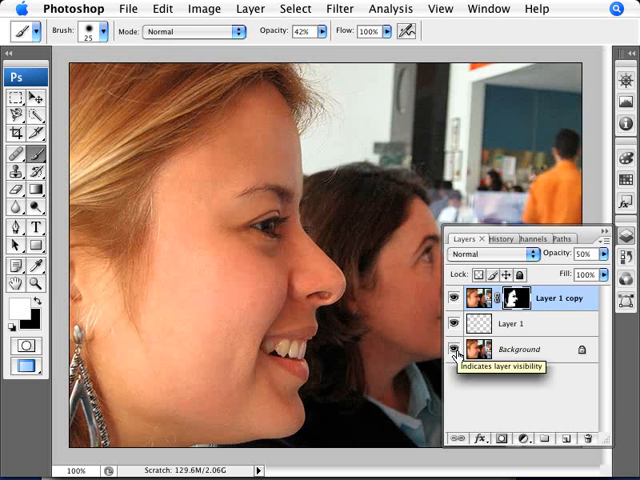